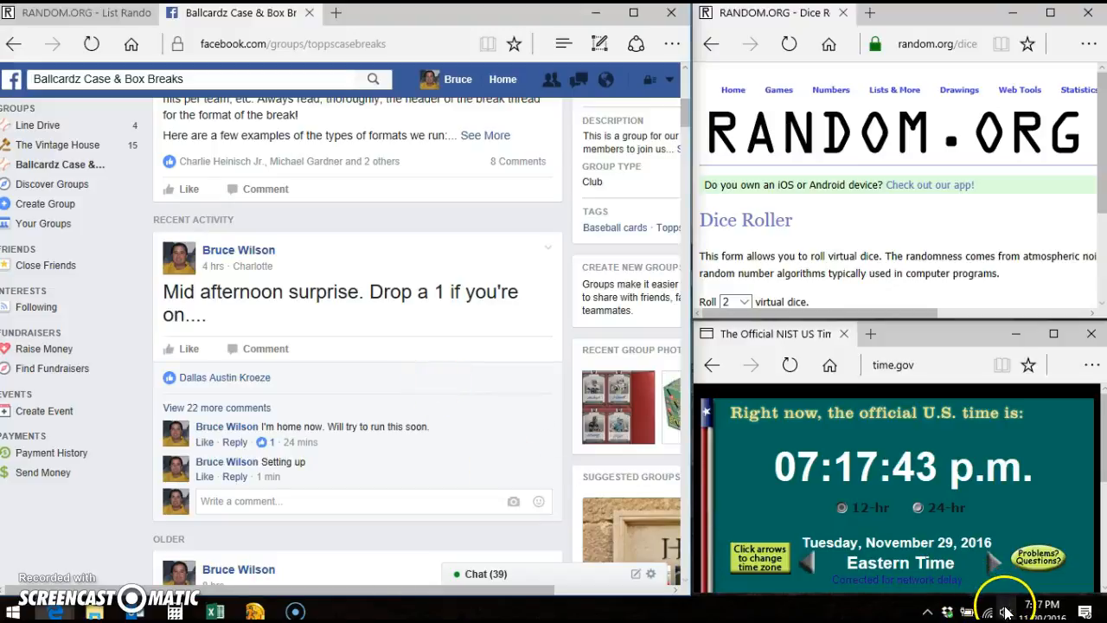
# Step: Comment 'LIVE' on the mid-afternoon break post in the Ballcardz group
pyautogui.click(1006, 612)
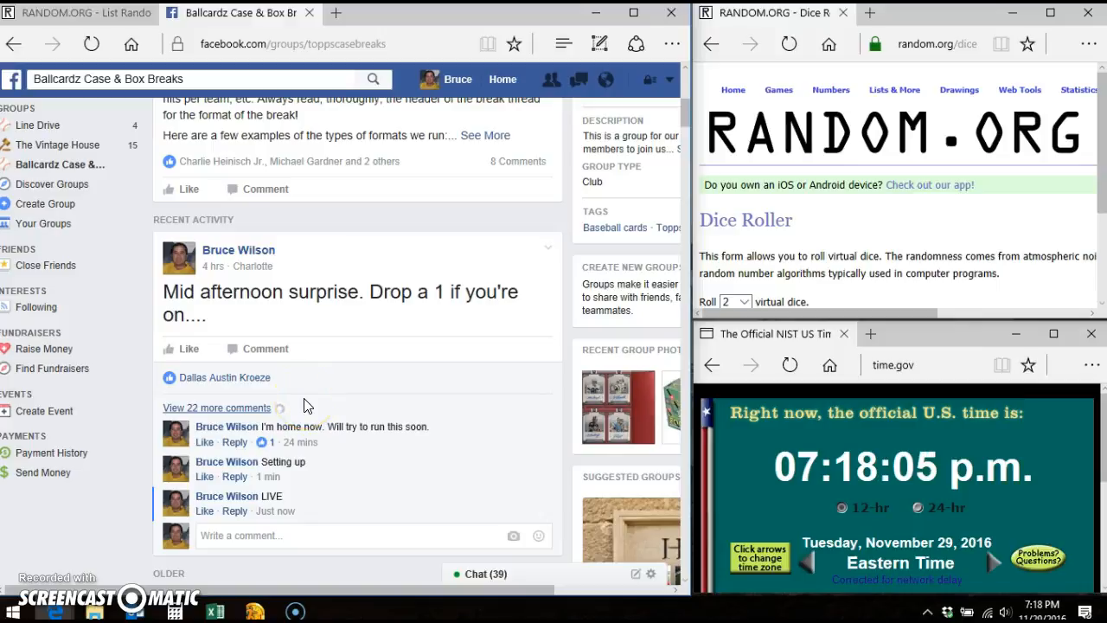
# Step: Expand 'The list' comment and copy its fourteen entrant names
pyautogui.click(216, 407)
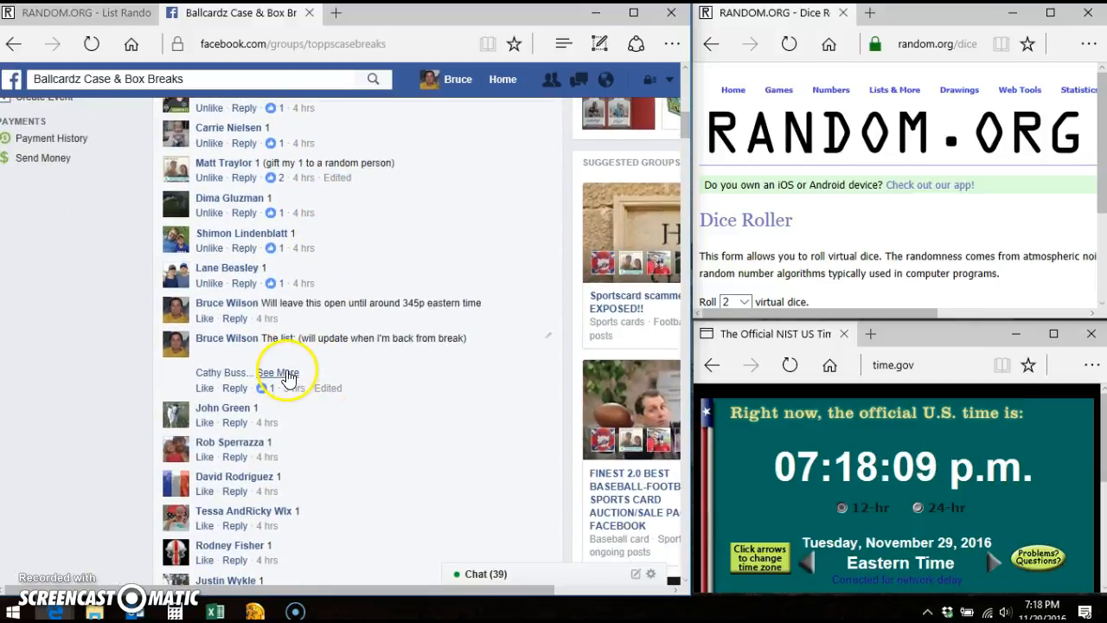
pyautogui.click(271, 372)
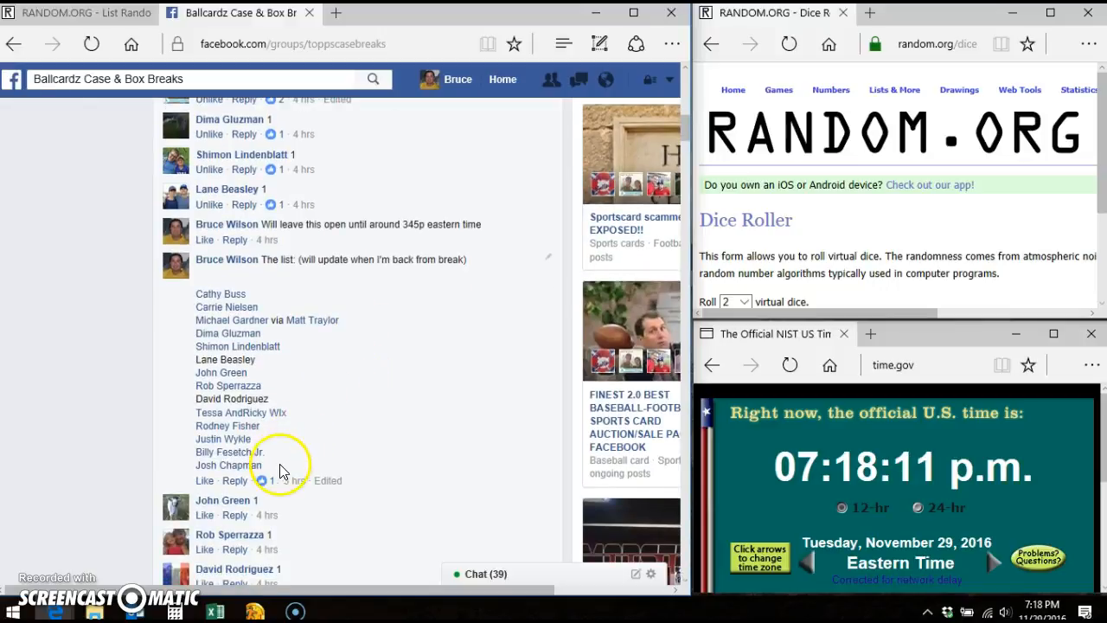
pyautogui.moveTo(208, 295); pyautogui.dragTo(251, 472)
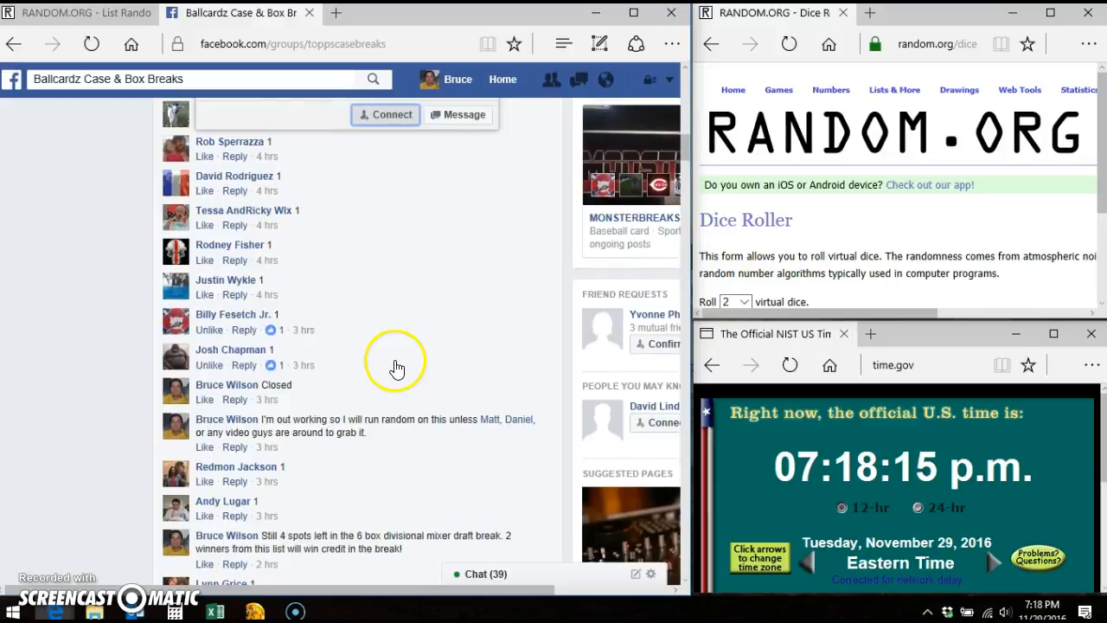
pyautogui.scroll(-3)
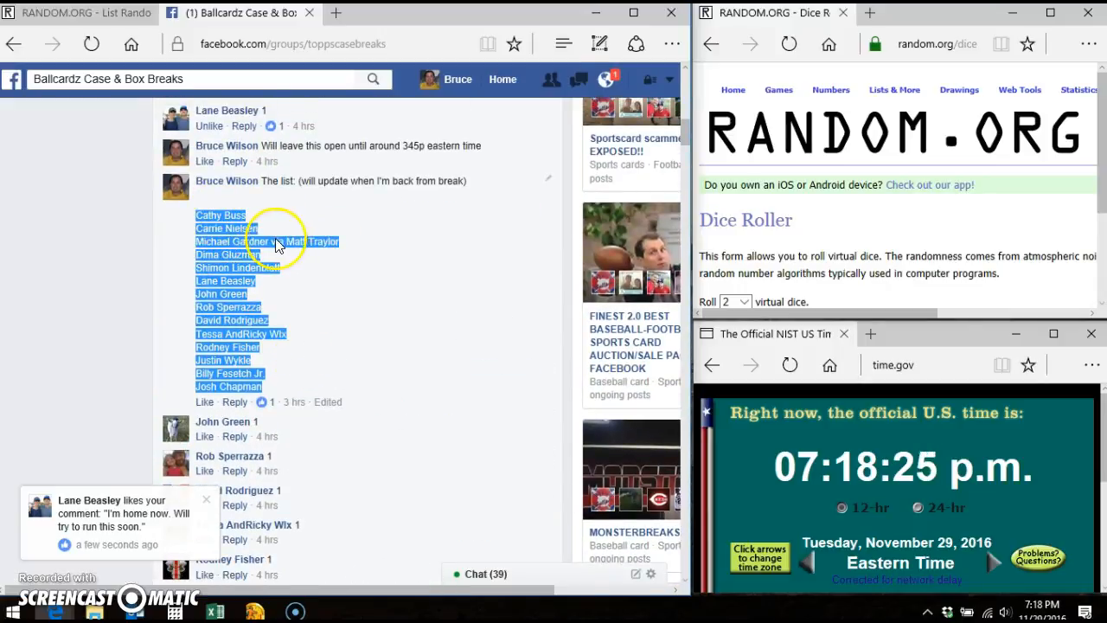
pyautogui.rightClick(277, 242)
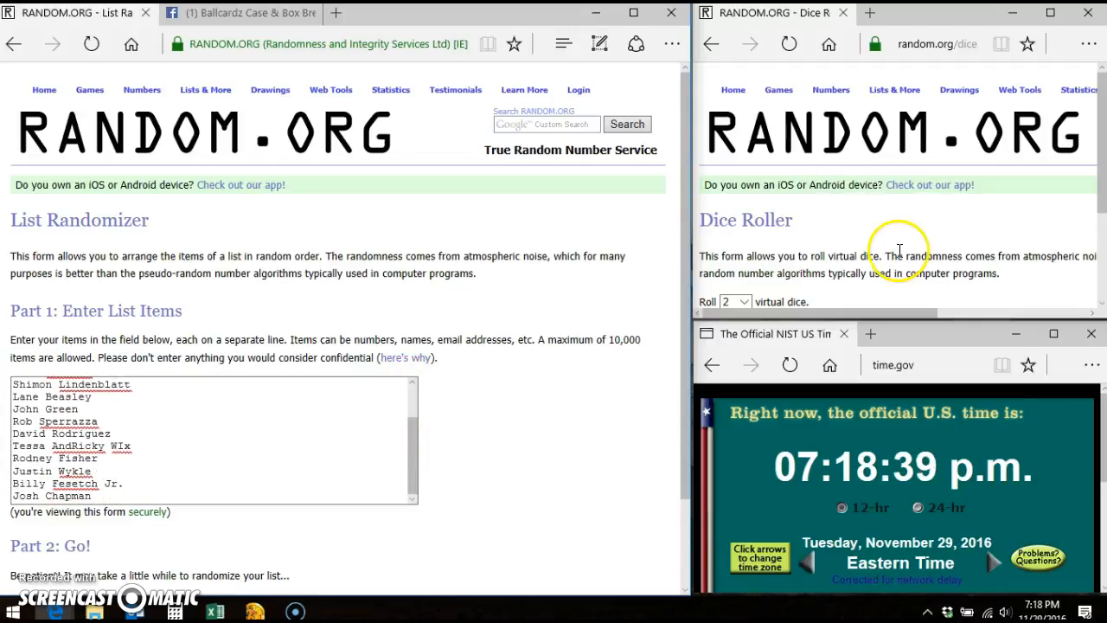
# Step: Roll two dice in the Dice Roller (one and six), then scroll to Randomize
pyautogui.click(727, 256)
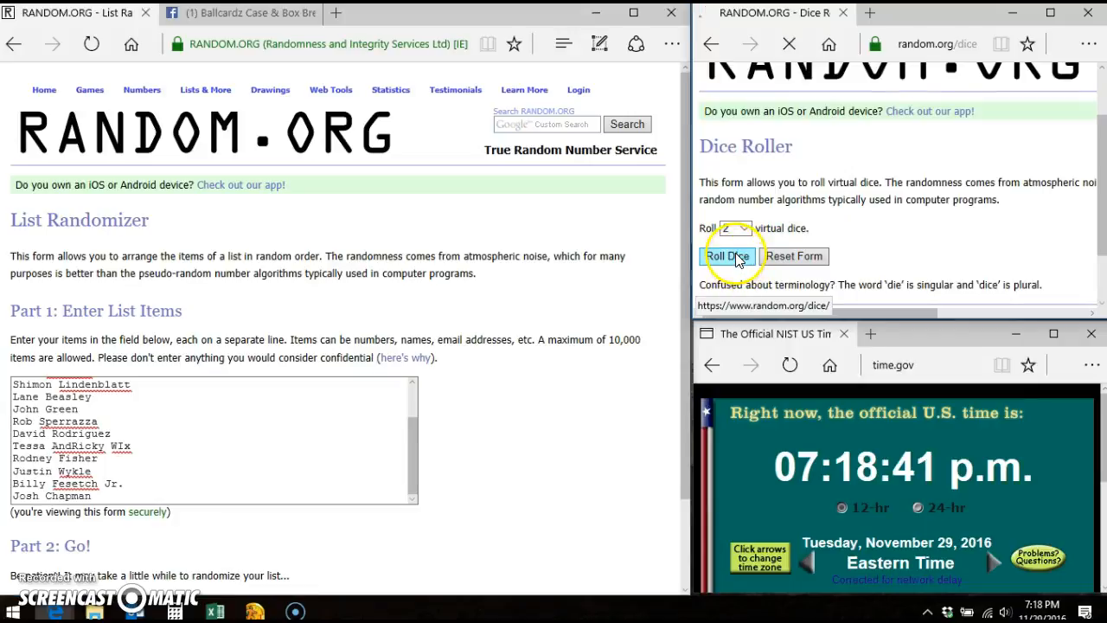
pyautogui.click(728, 256)
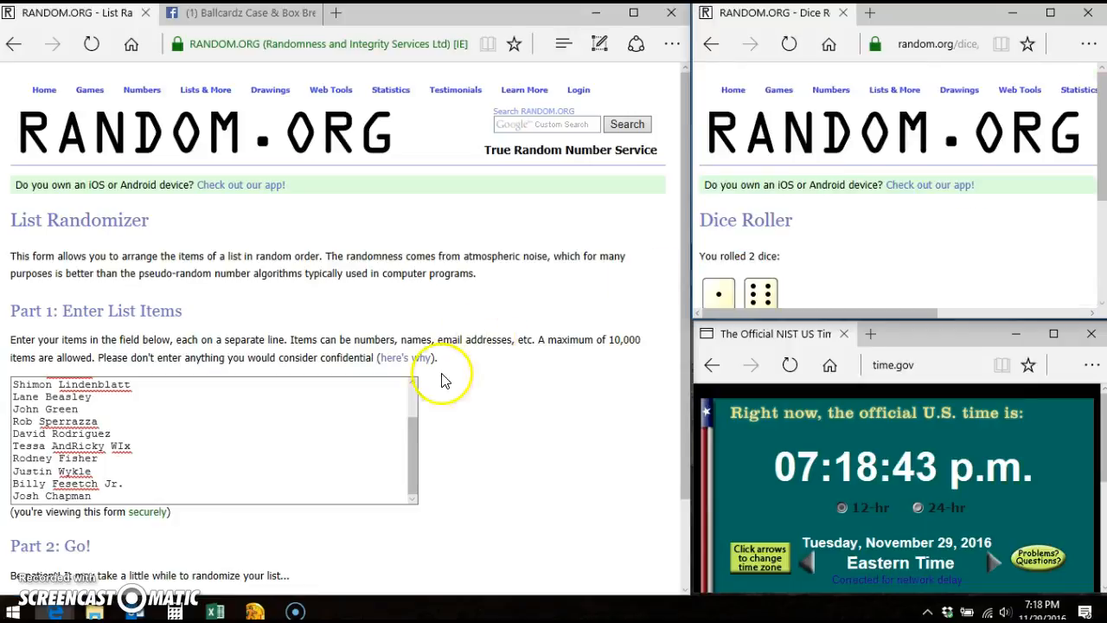
pyautogui.scroll(-3)
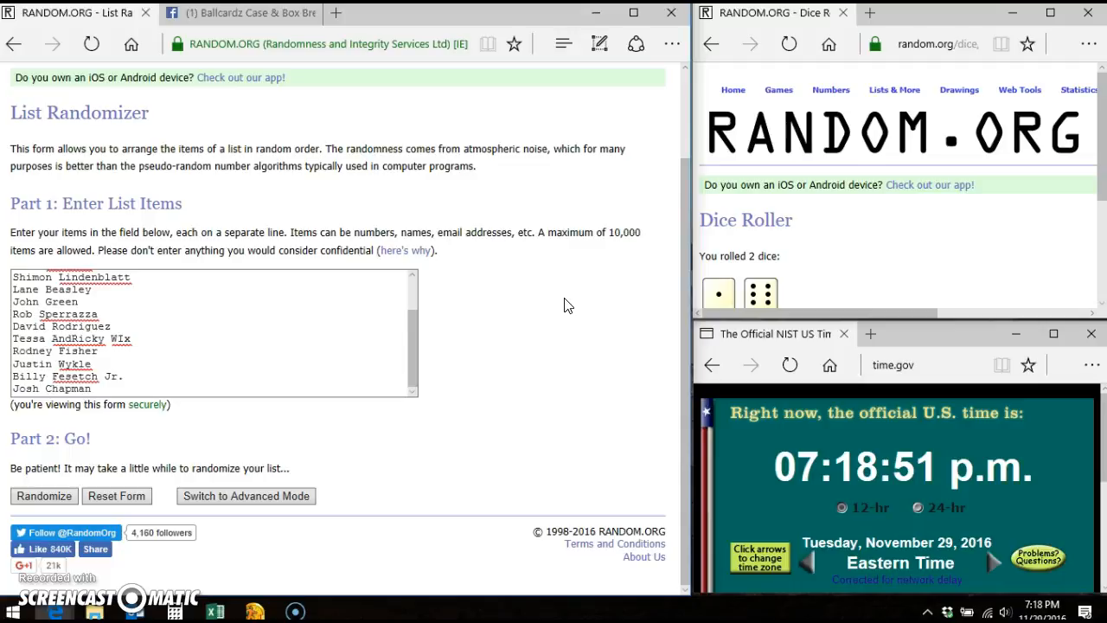
pyautogui.moveTo(506, 329)
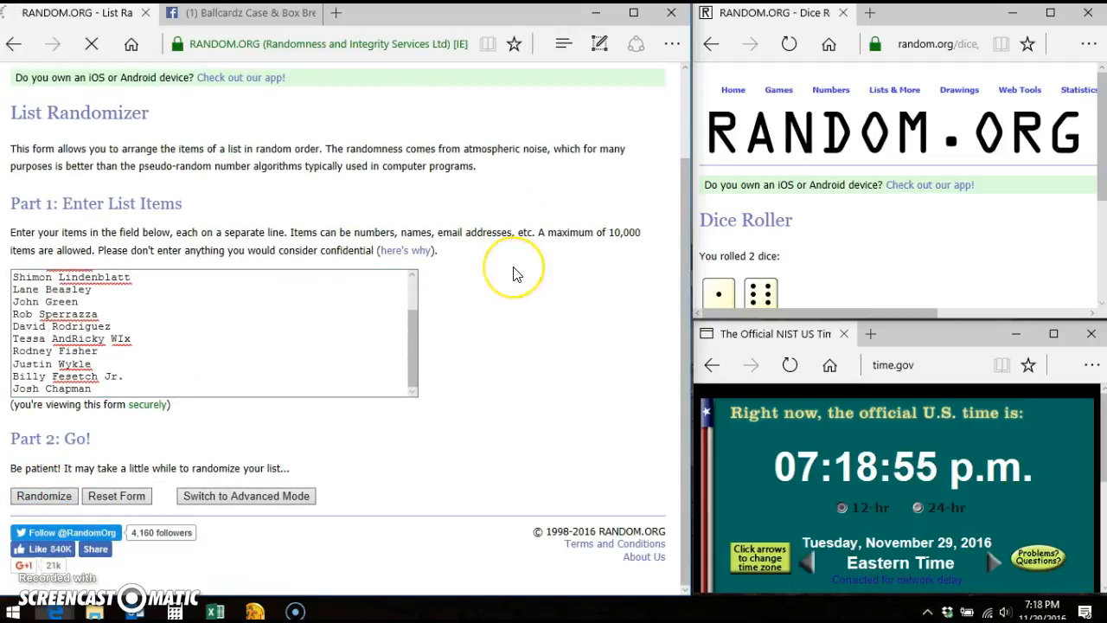
pyautogui.click(44, 496)
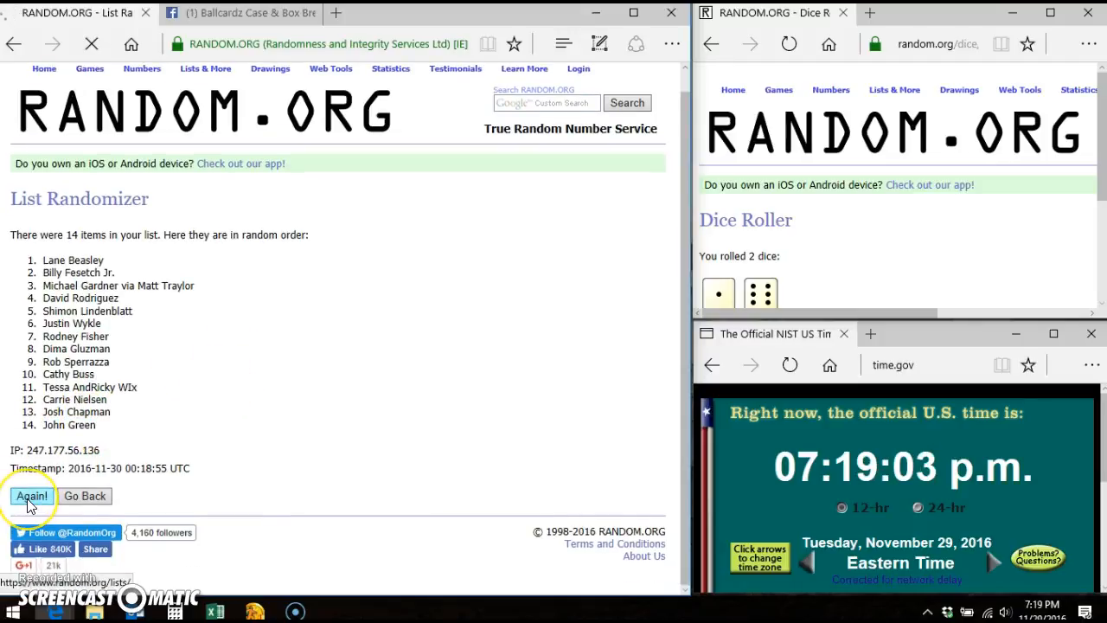
pyautogui.click(32, 496)
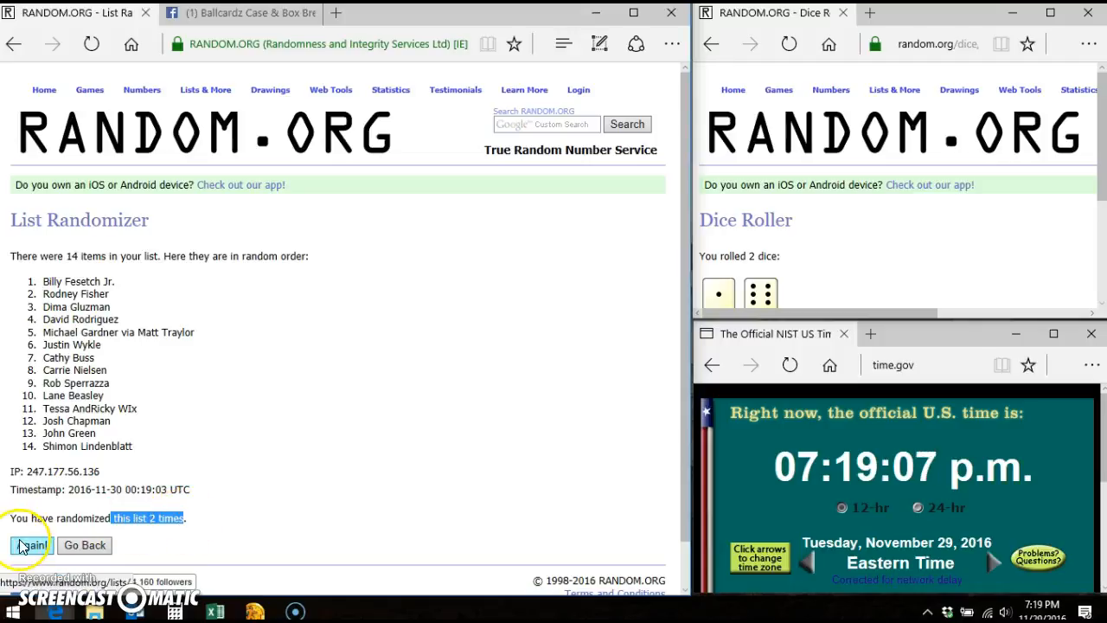
pyautogui.click(32, 545)
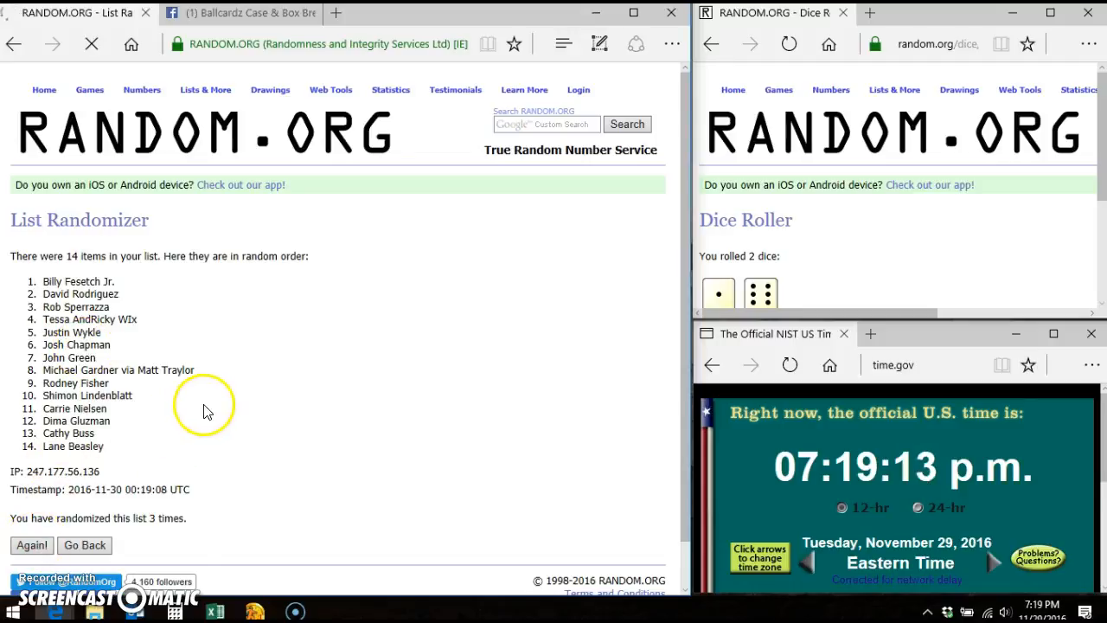
pyautogui.click(31, 545)
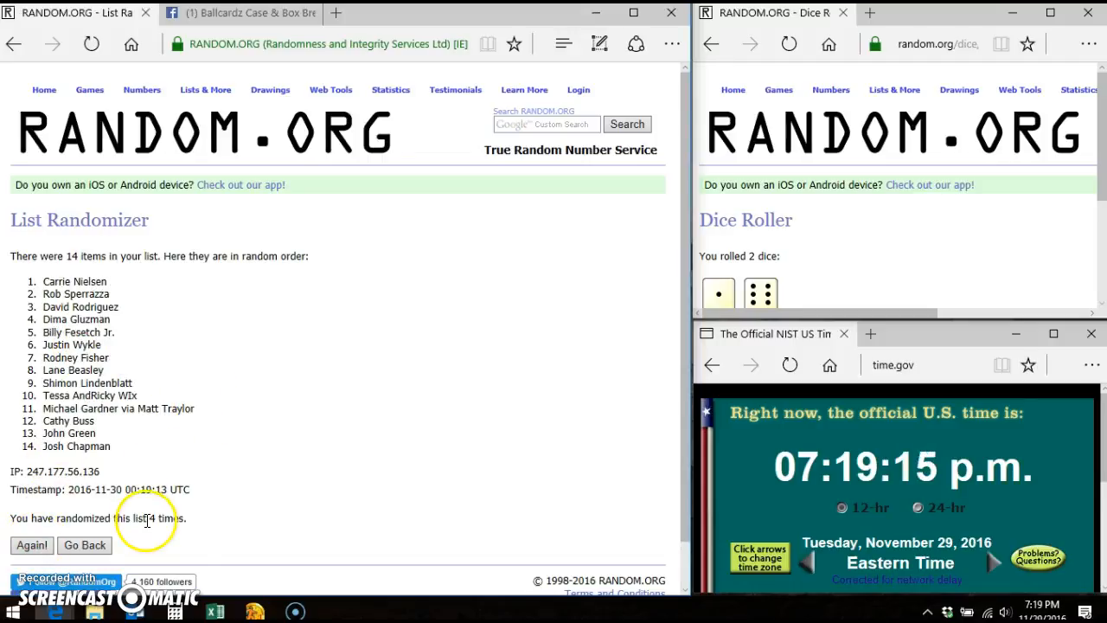
pyautogui.scroll(-3)
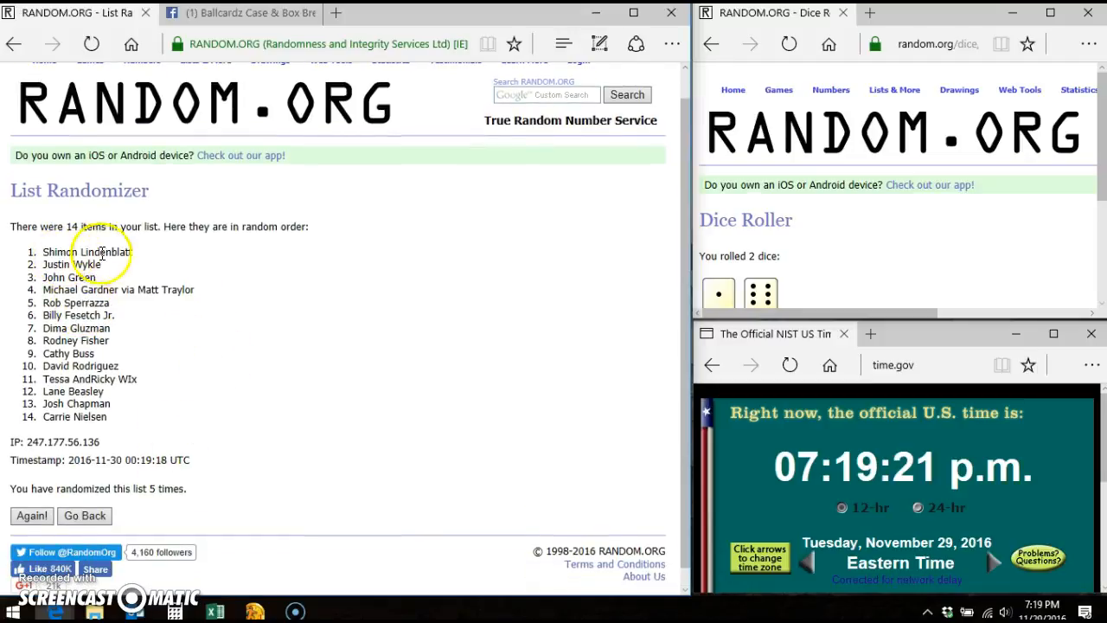
pyautogui.moveTo(224, 313)
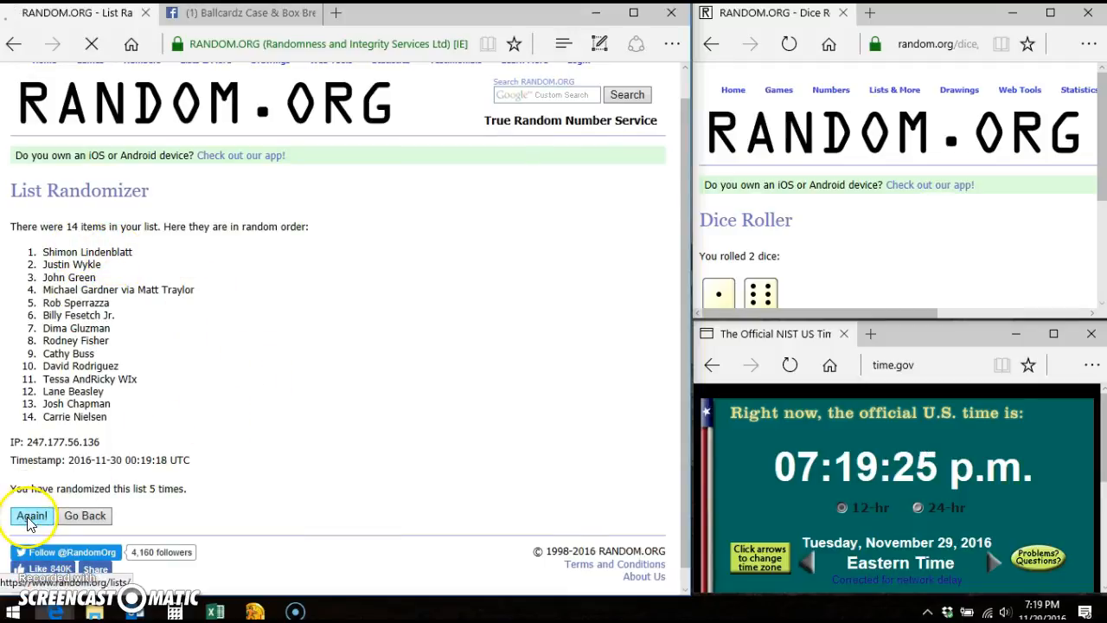
pyautogui.click(31, 516)
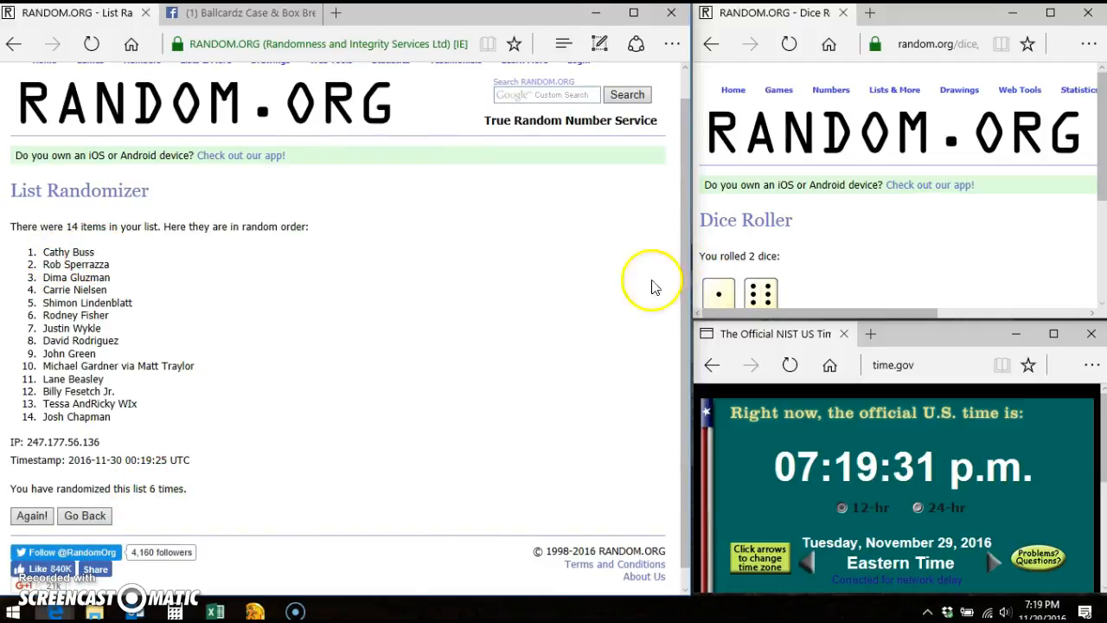
pyautogui.moveTo(288, 335)
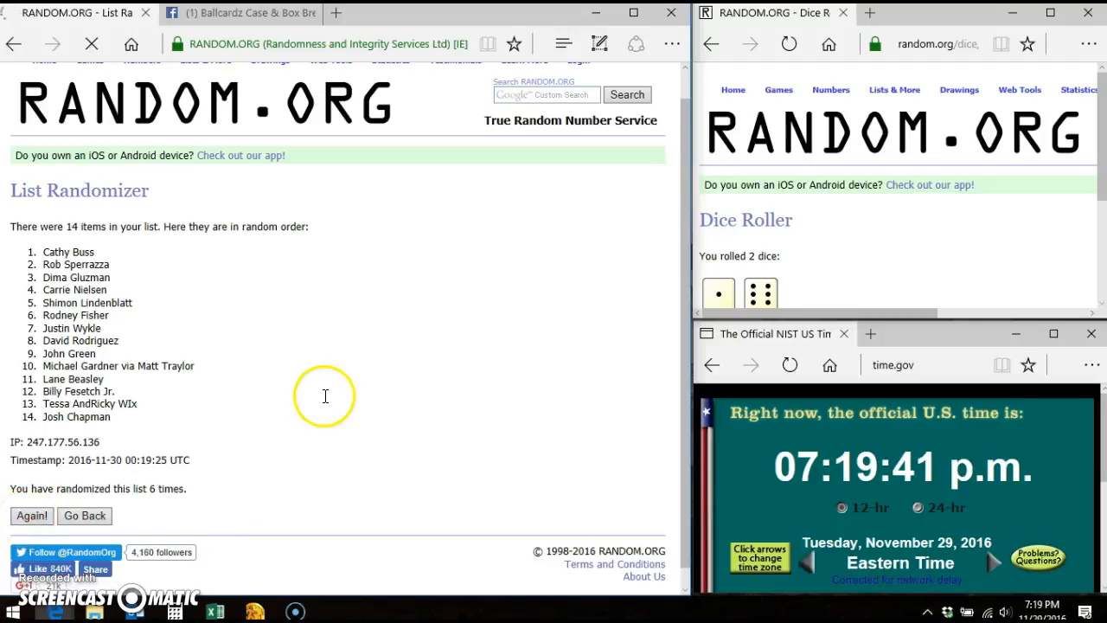
pyautogui.click(31, 515)
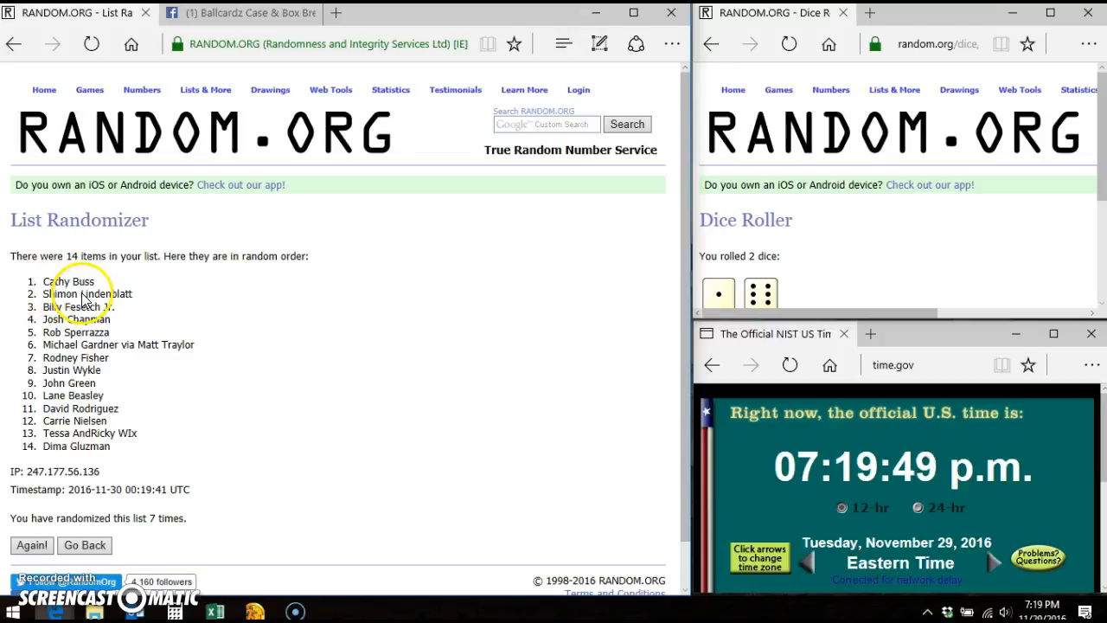
pyautogui.moveTo(256, 33)
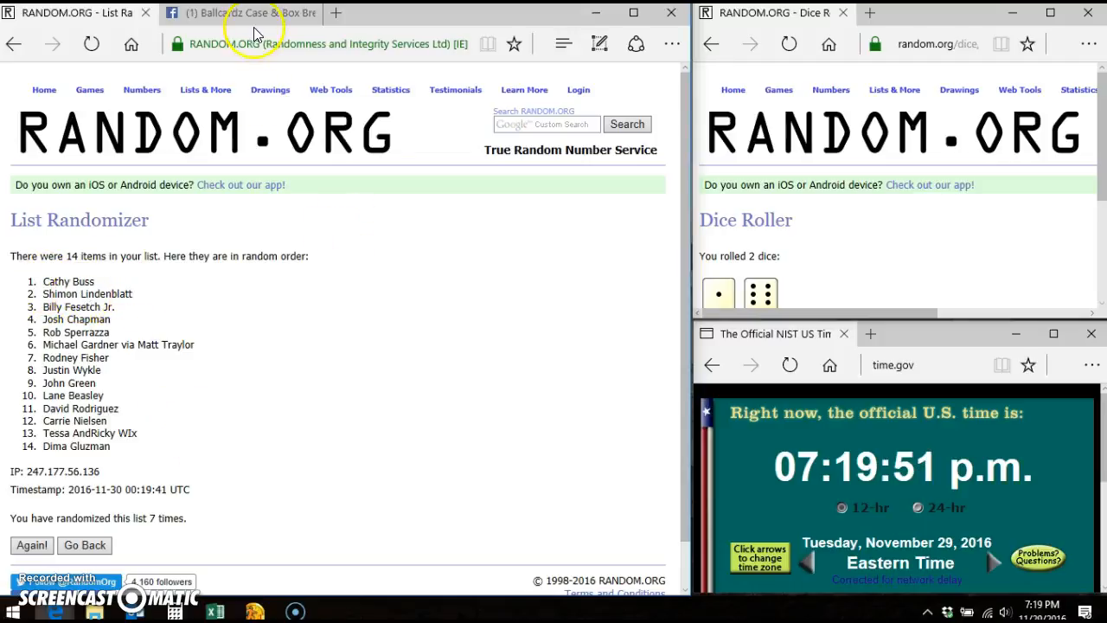
# Step: Back on Facebook, comment 'DONE' under the LIVE comment on the break post
pyautogui.click(242, 12)
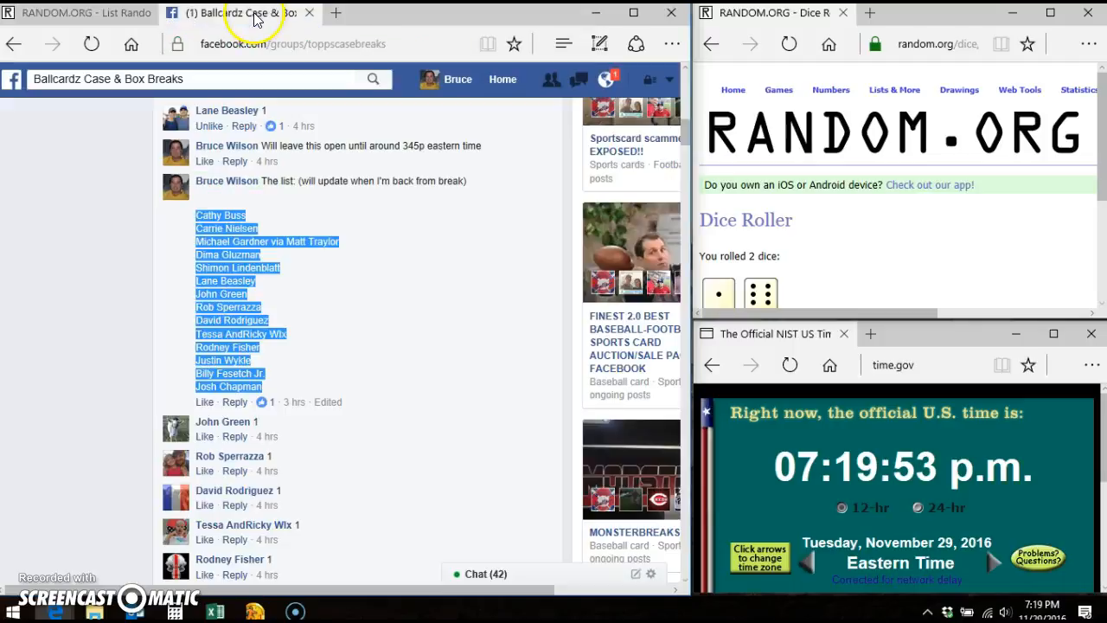
pyautogui.scroll(-3)
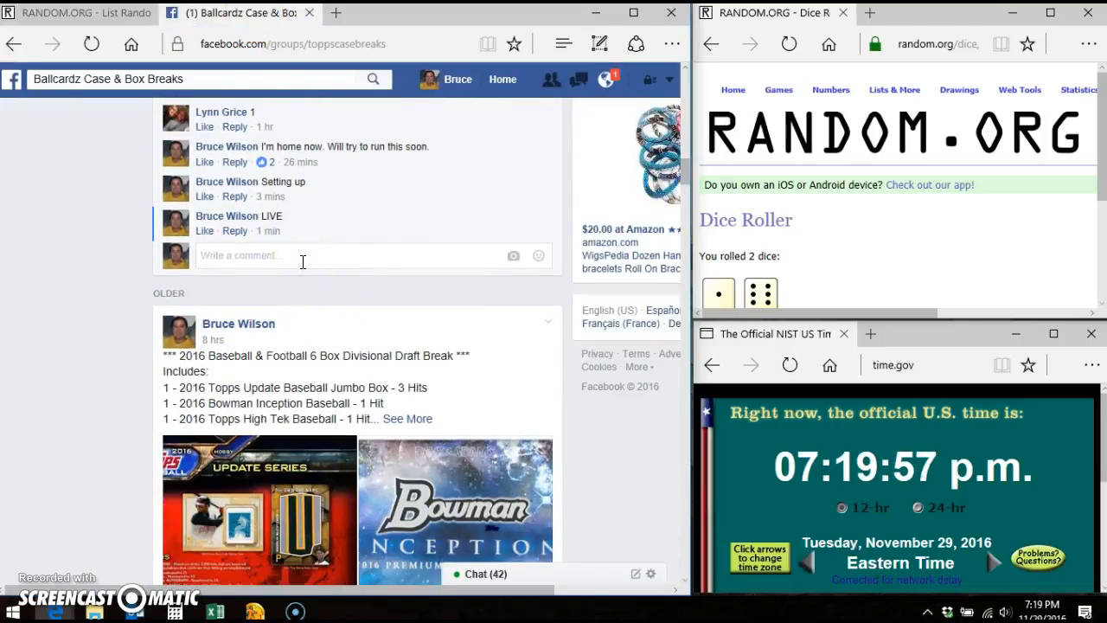
pyautogui.write('DONE')
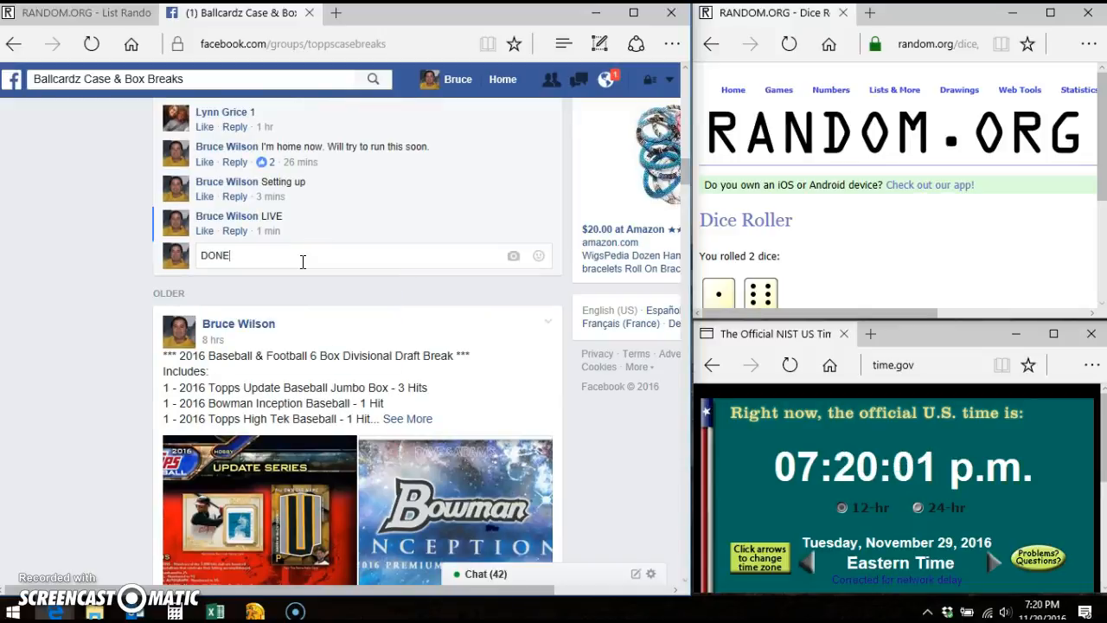
pyautogui.press('Return')
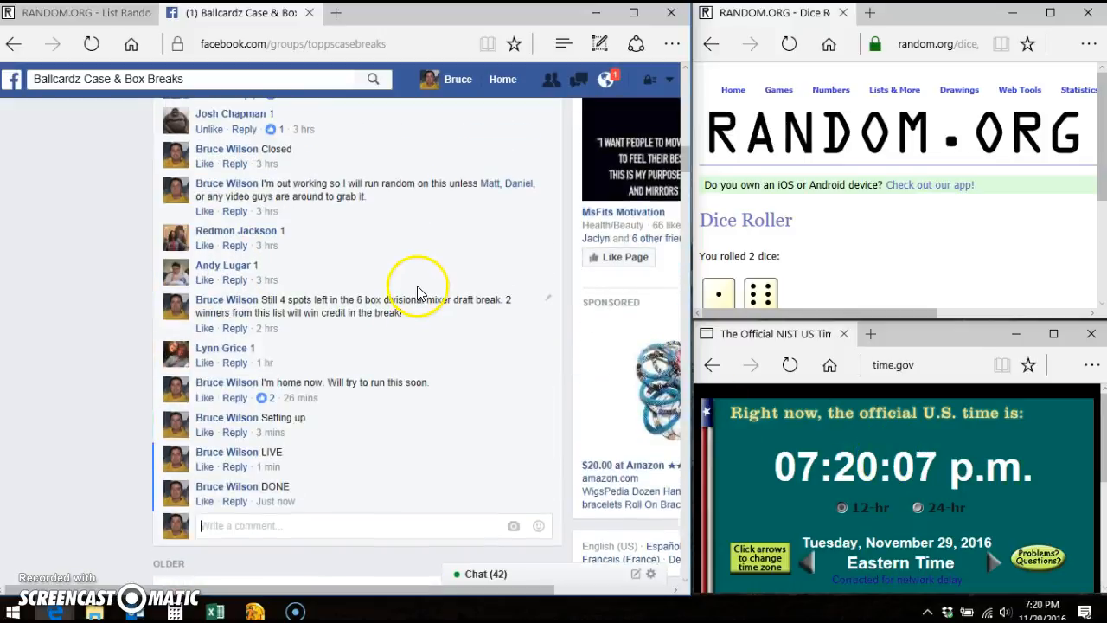
pyautogui.scroll(-3)
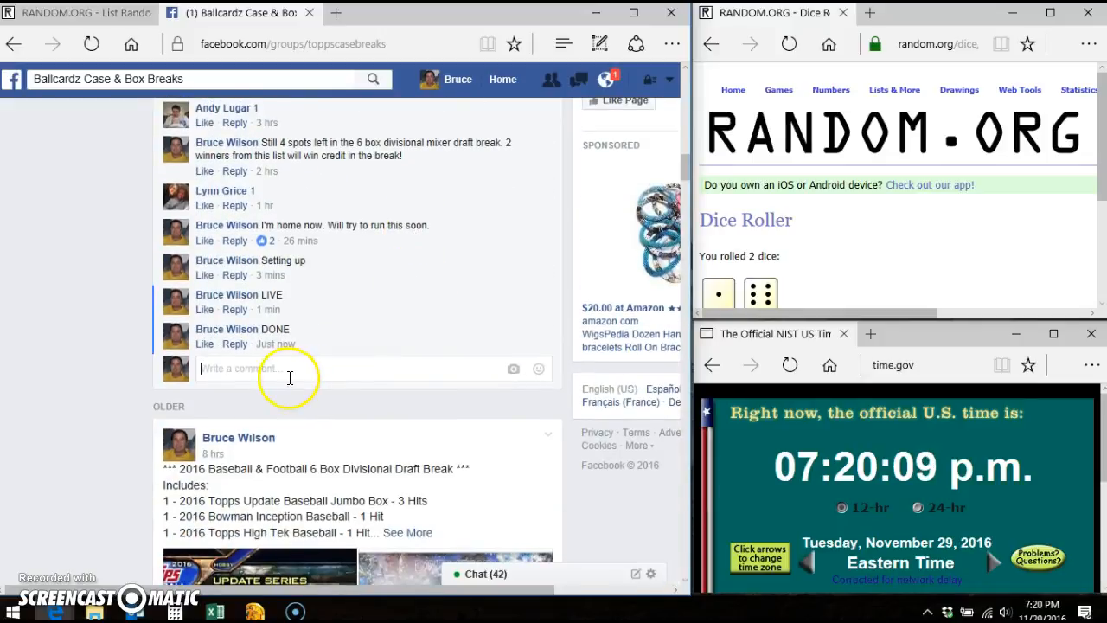
# Step: Scroll the feed to the 6 Box Divisional Draft Break post and its spot list
pyautogui.scroll(-3)
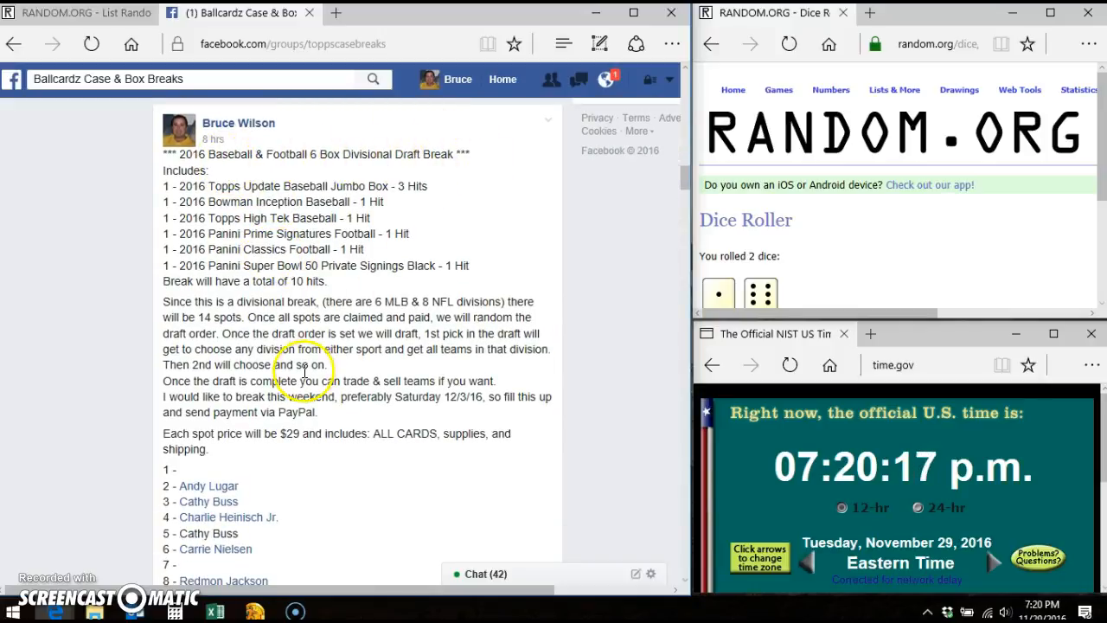
pyautogui.scroll(-3)
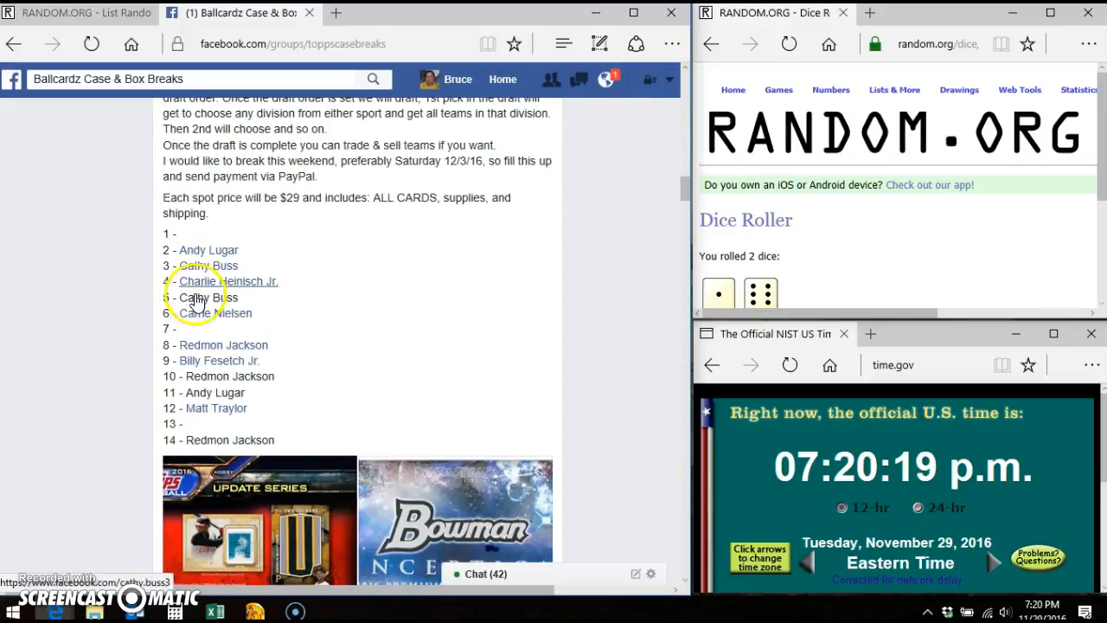